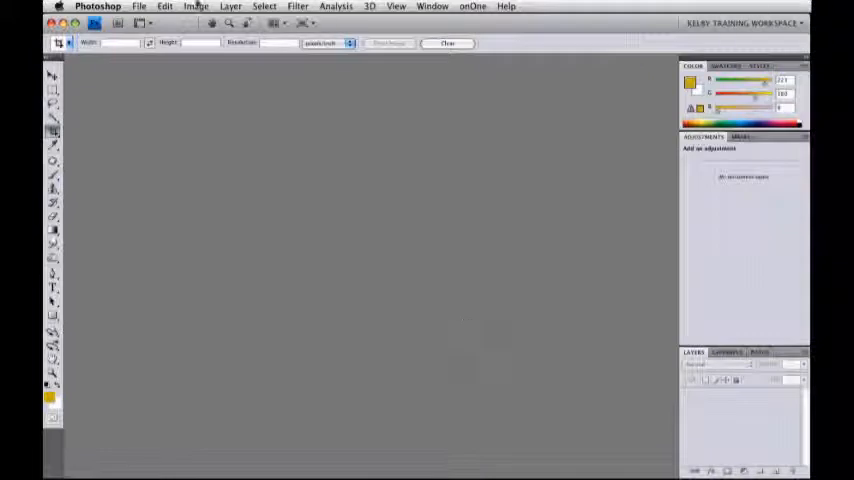
Create a new document using the Web preset at 1024 × 768 pixels, 72 ppi.
click(142, 6)
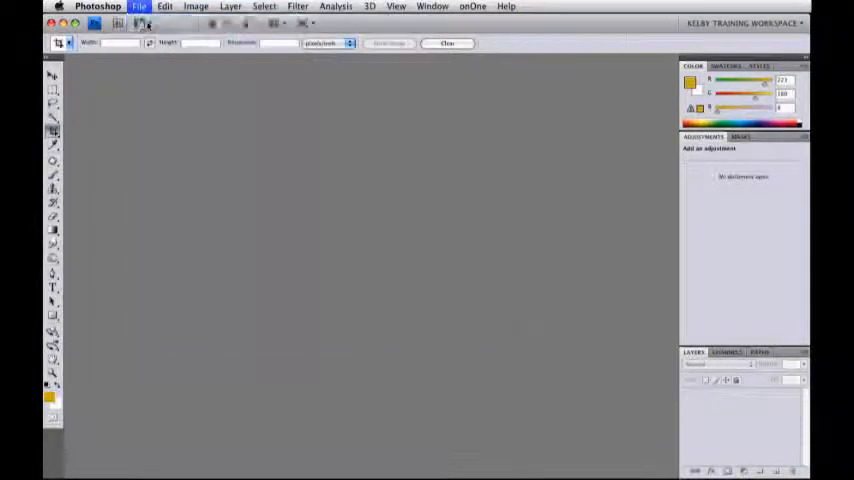
click(139, 8)
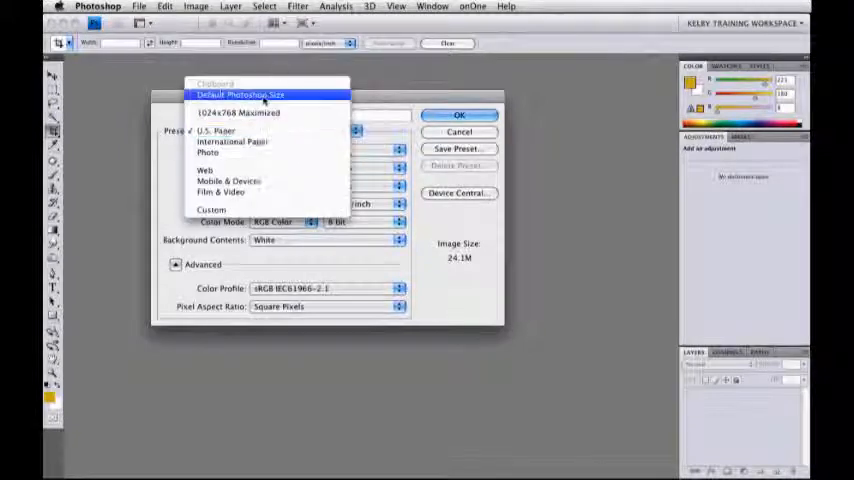
click(205, 170)
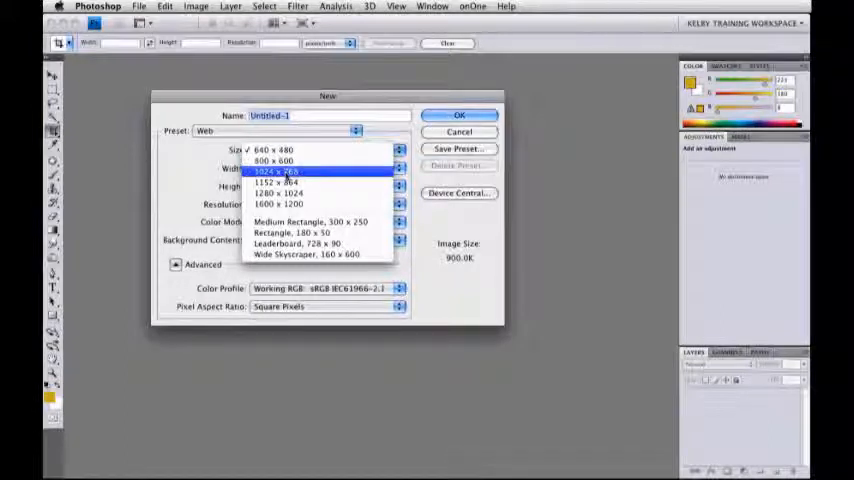
click(277, 171)
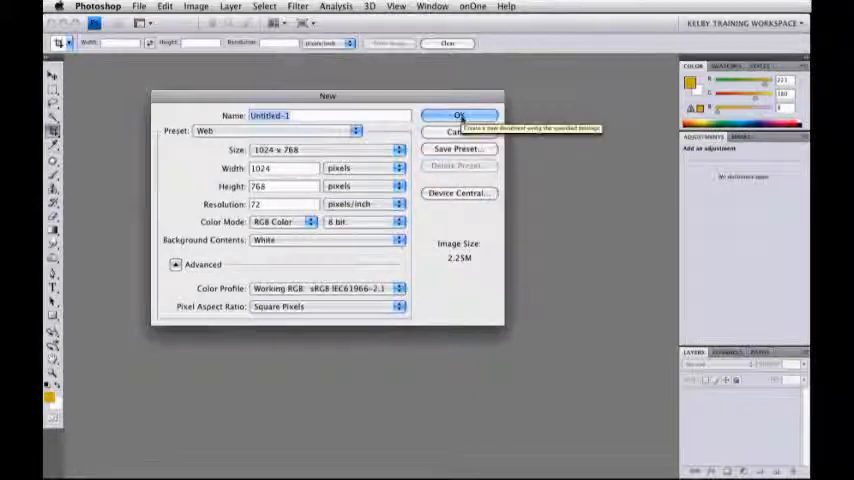
click(459, 115)
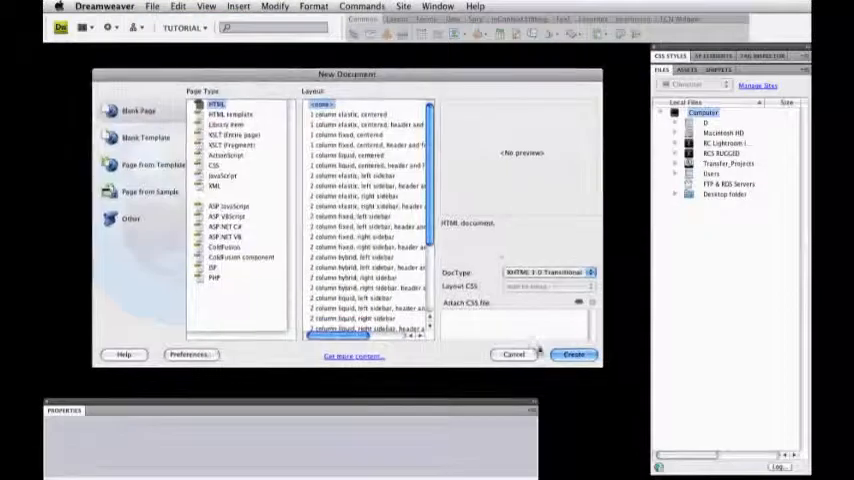
Create a blank HTML page with no layout in Dreamweaver.
click(566, 354)
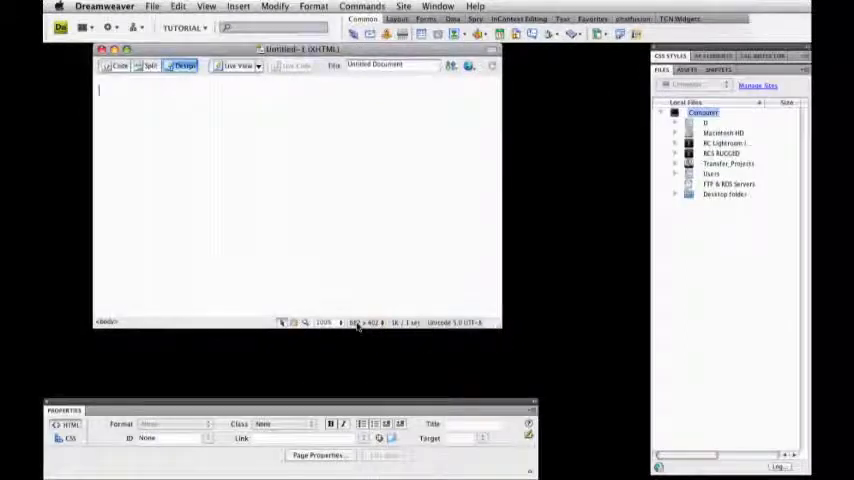
click(363, 322)
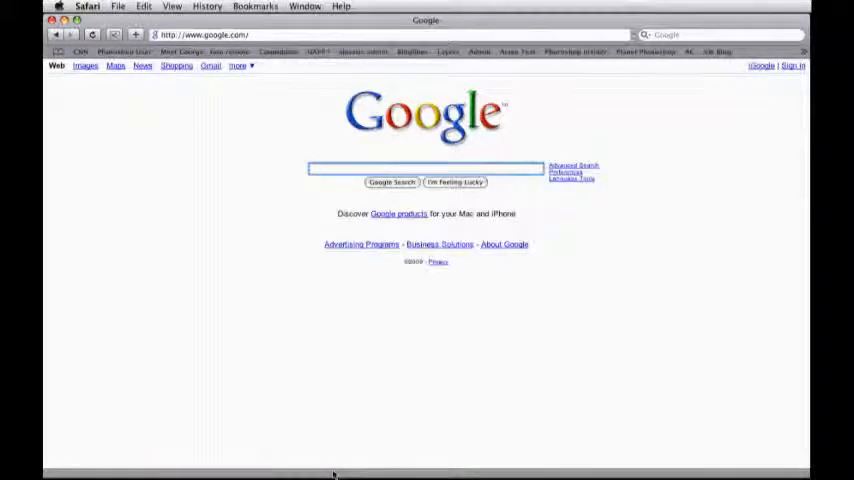
mouse_move(611, 311)
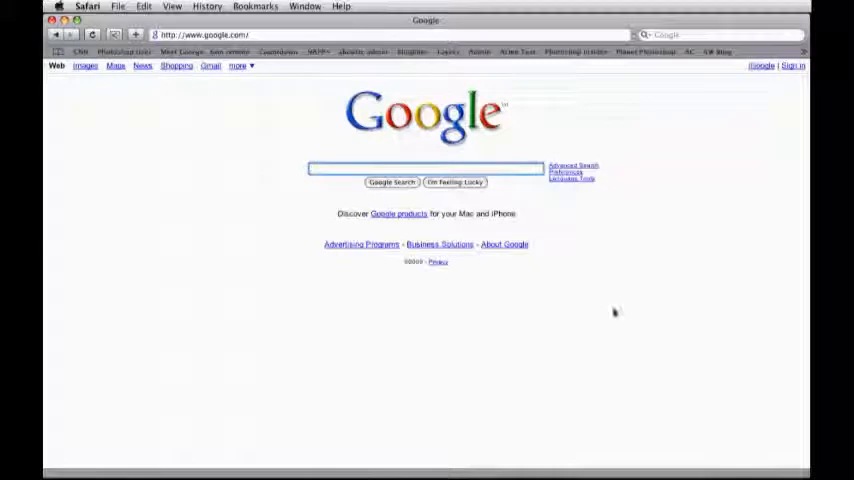
mouse_move(801, 233)
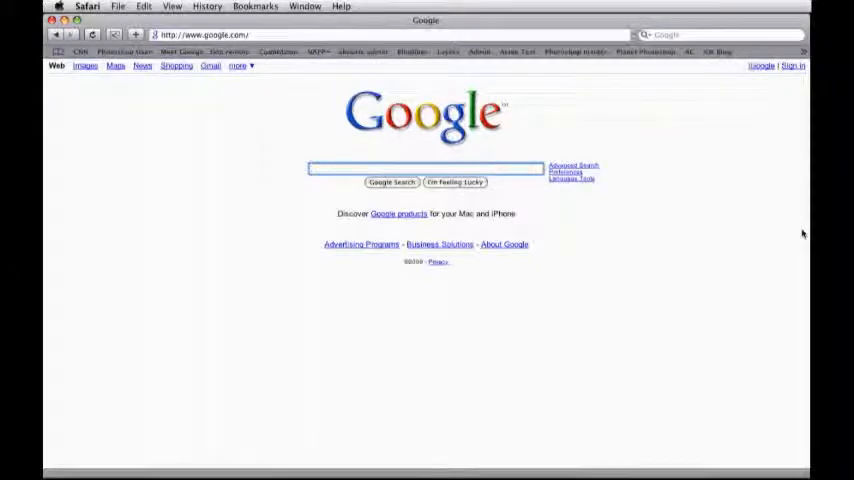
mouse_move(108, 220)
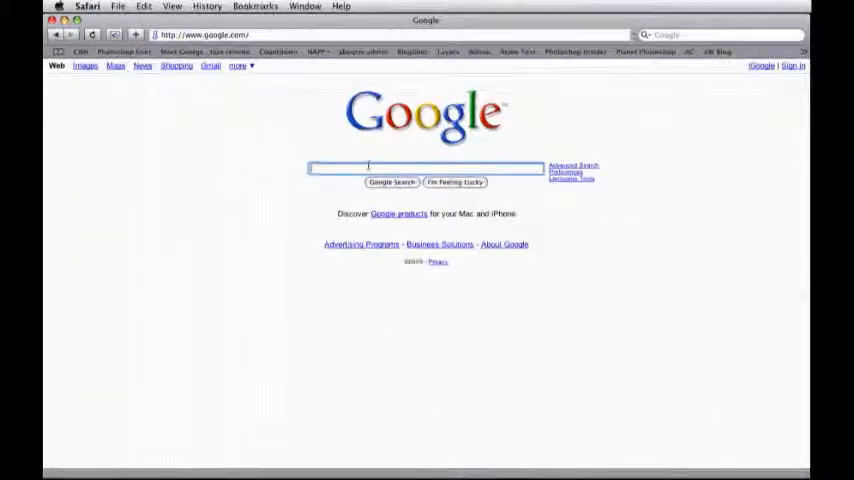
Search Google for 'browser templates'.
text(brow)
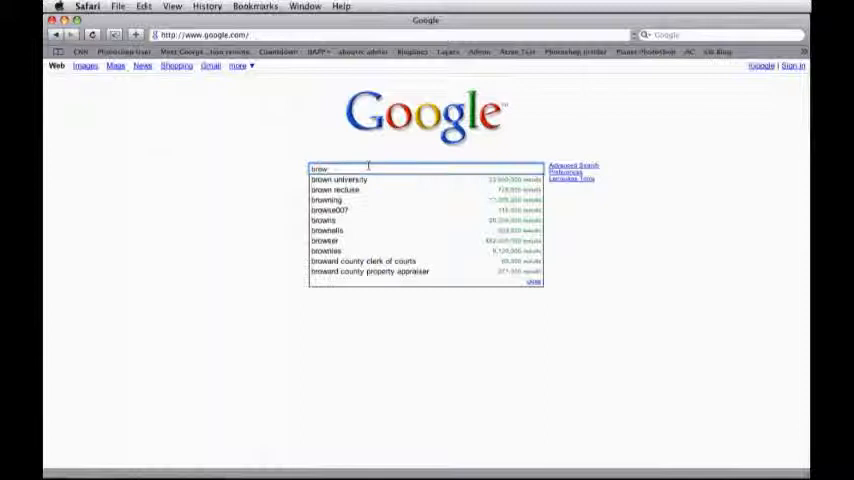
text(browser templates)
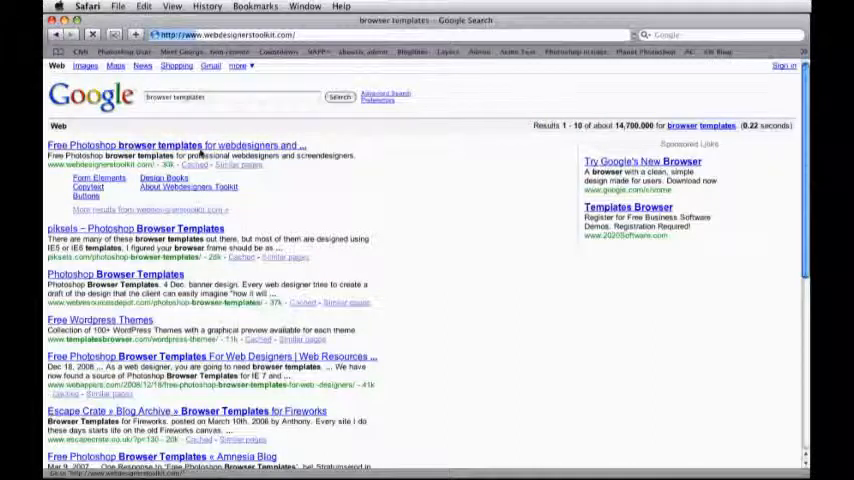
Open the 'Free Photoshop browser templates' result and scroll to the screenshot downloads.
click(190, 144)
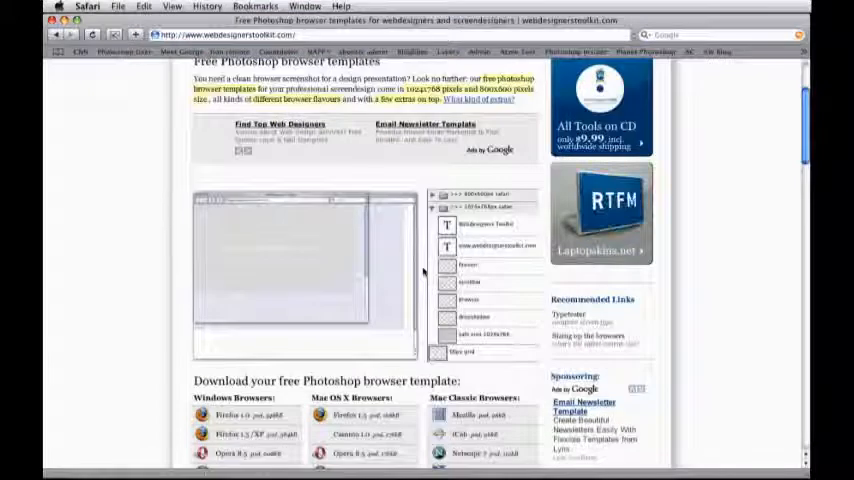
scroll(down, 3)
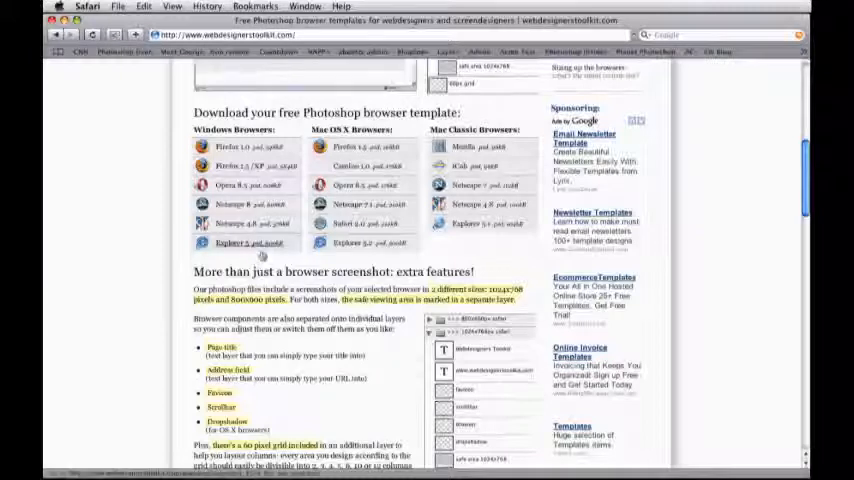
scroll(down, 3)
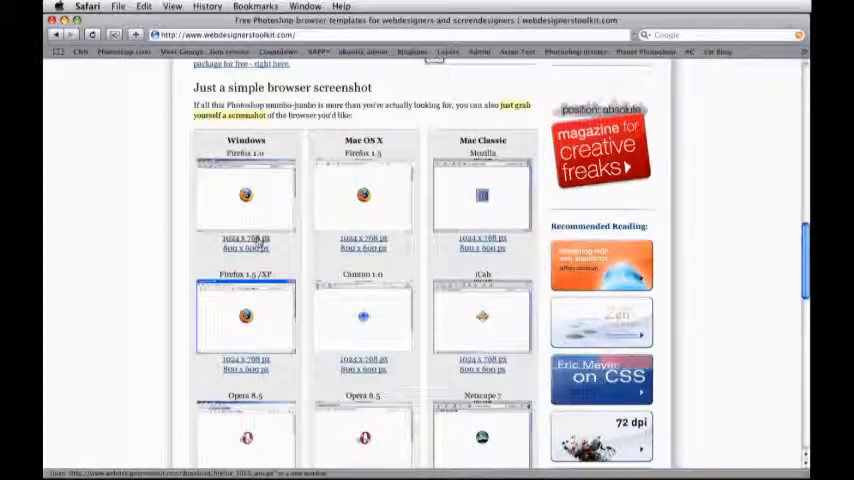
scroll(down, 3)
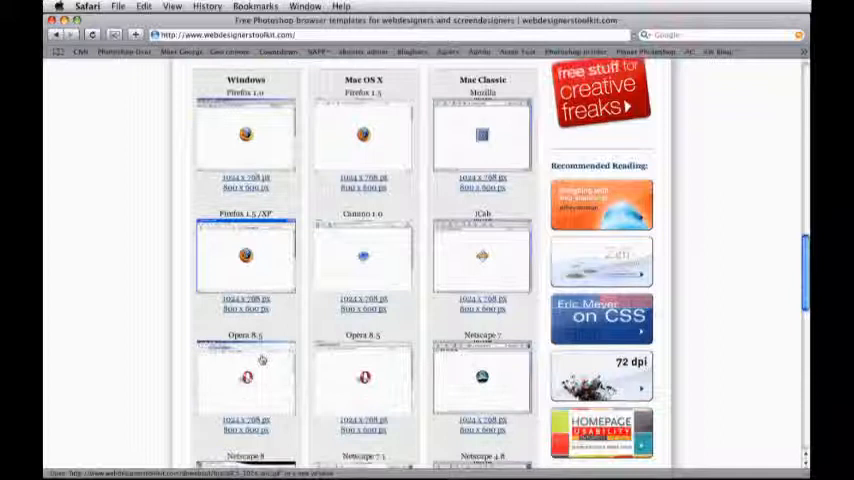
scroll(down, 3)
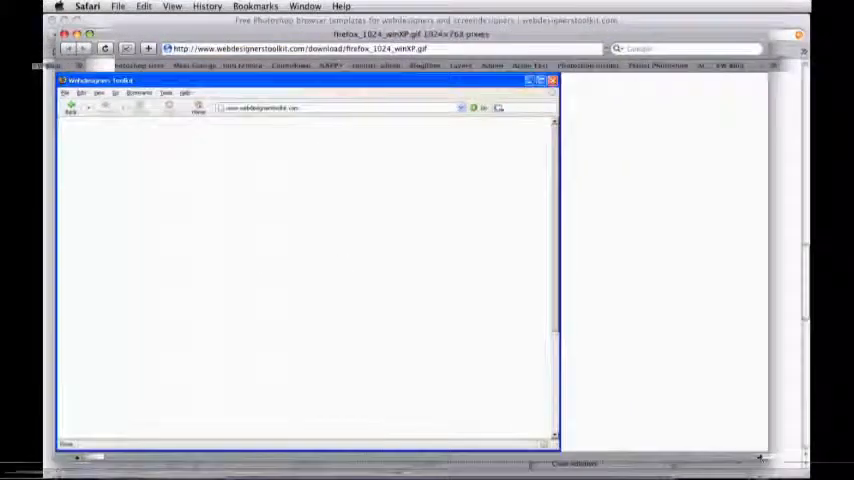
Open the firefox_1024_winXP.gif template image in Photoshop from its context menu.
right_click(340, 165)
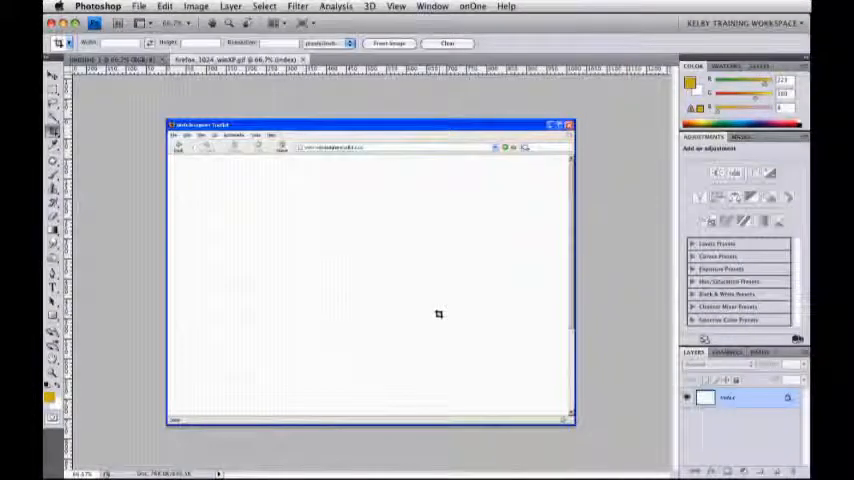
click(187, 8)
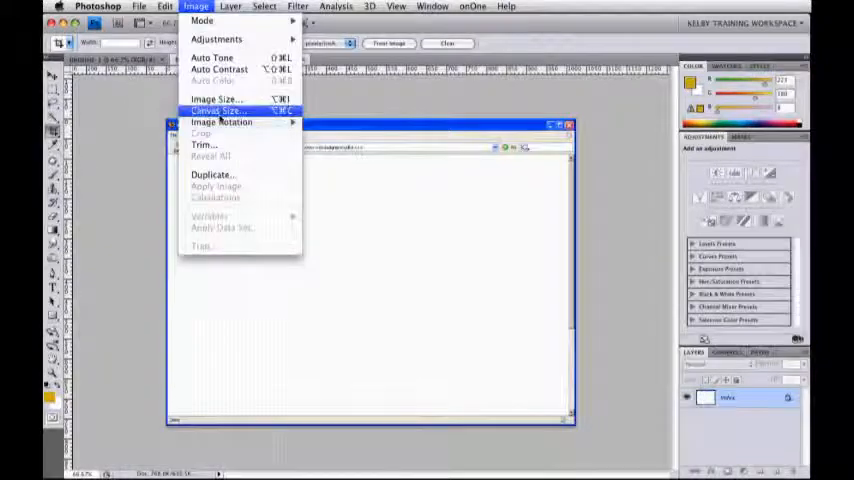
click(219, 97)
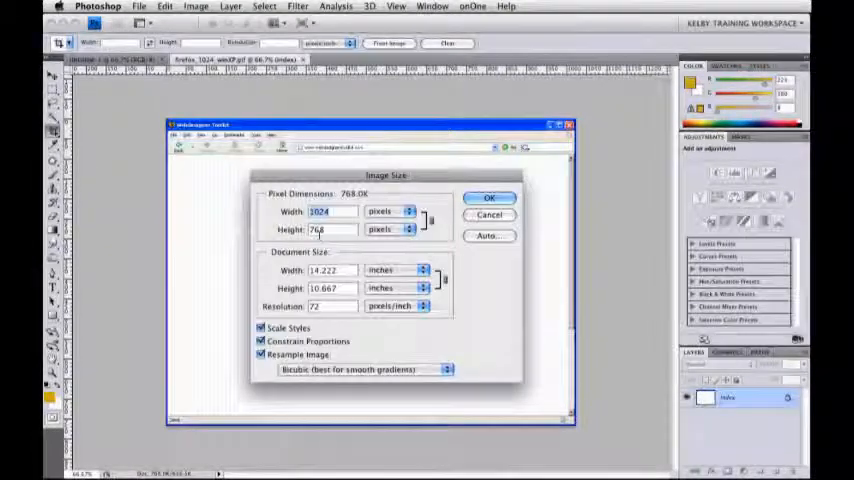
click(489, 197)
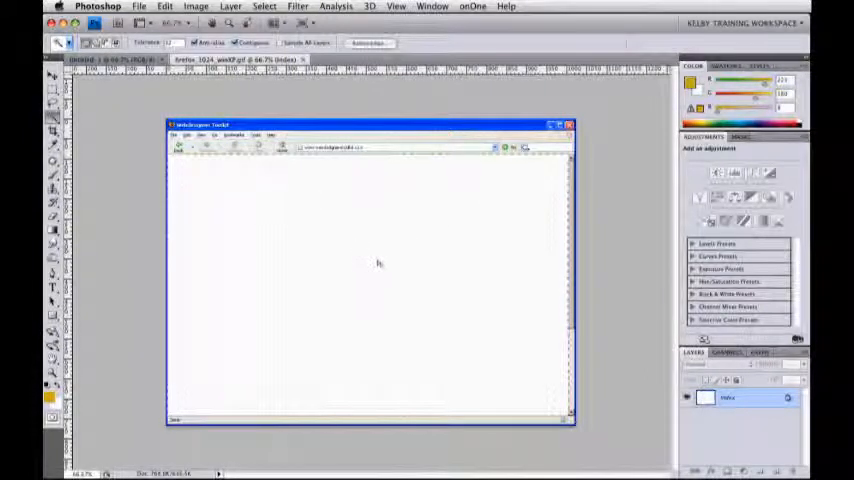
Select the white page area with the Magic Wand and convert the image to RGB Color.
click(449, 6)
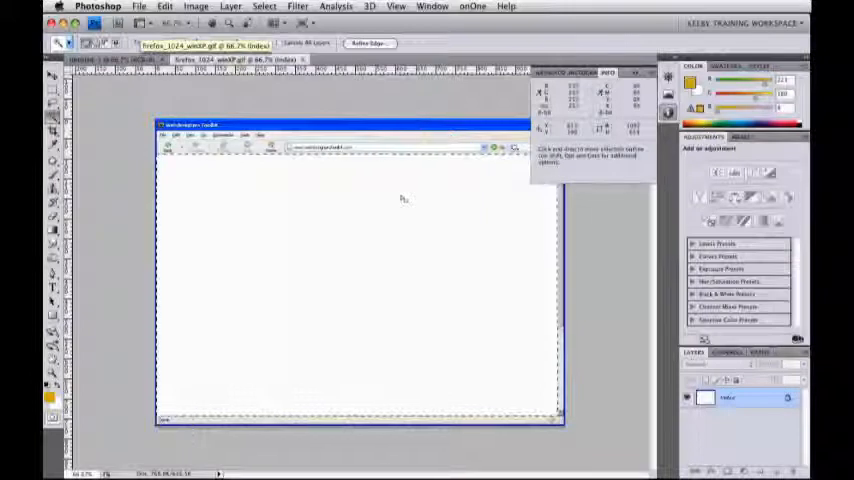
click(200, 6)
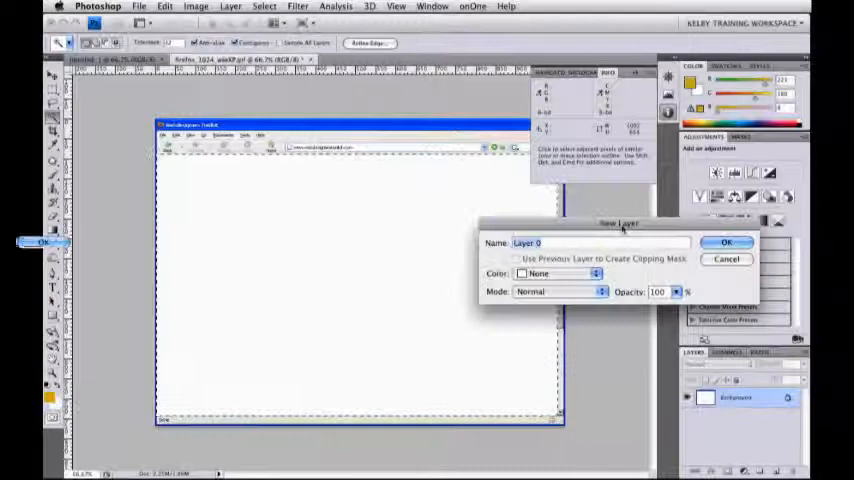
Name the template layer 'Browser' and confirm.
text(Brow)
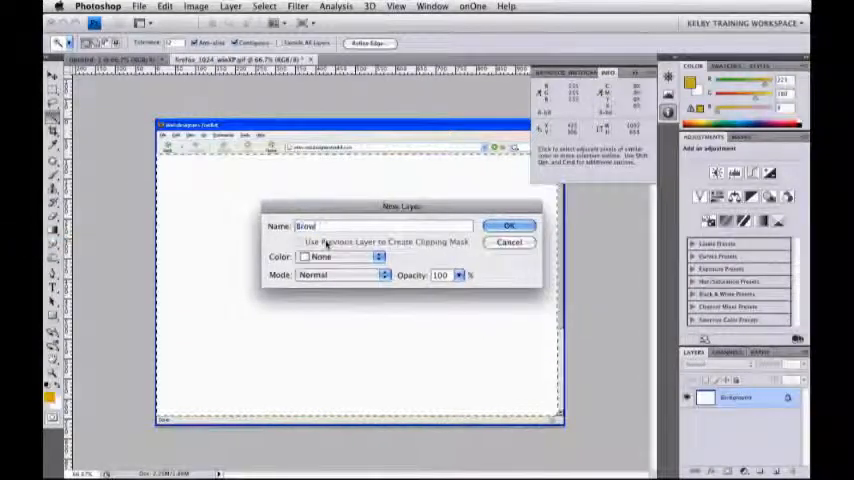
click(509, 224)
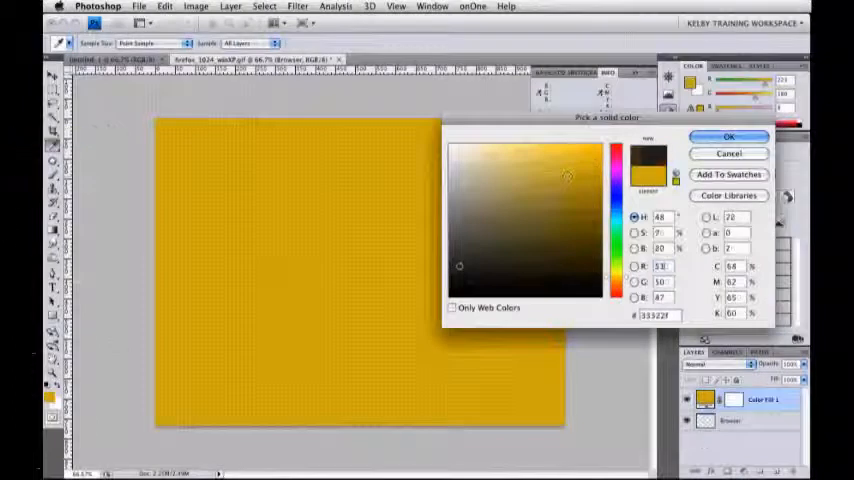
Set the Web Background fill colour to deep purple #900d7c and confirm.
click(729, 137)
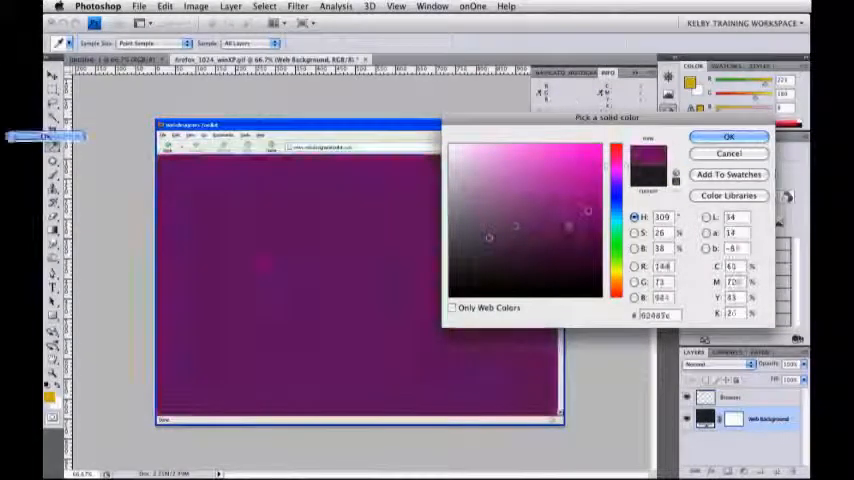
click(588, 212)
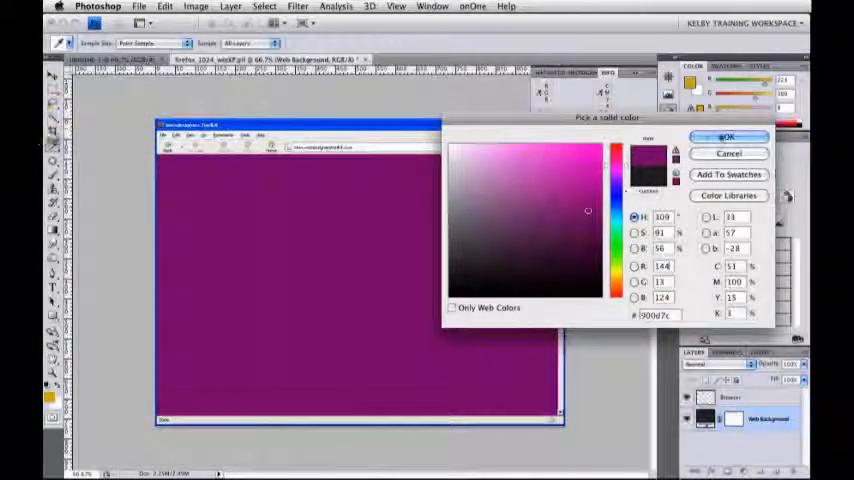
click(728, 137)
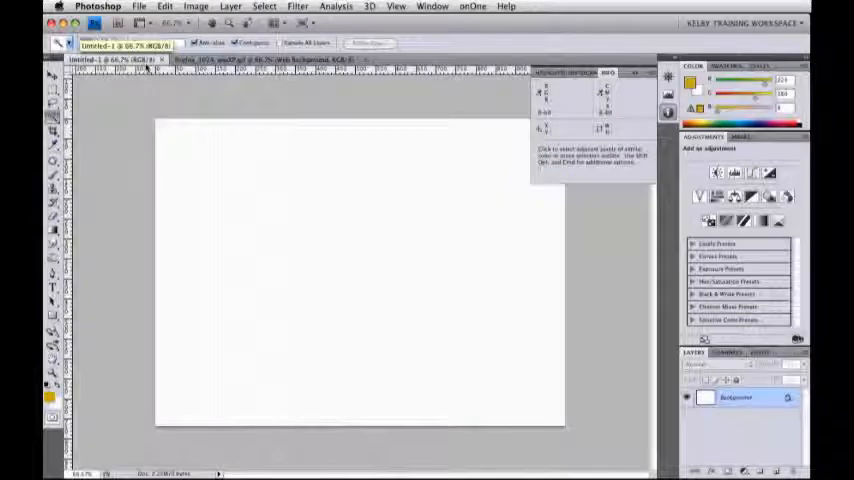
Set new-document size to 955 × 600 px and start naming it as a preset.
click(144, 6)
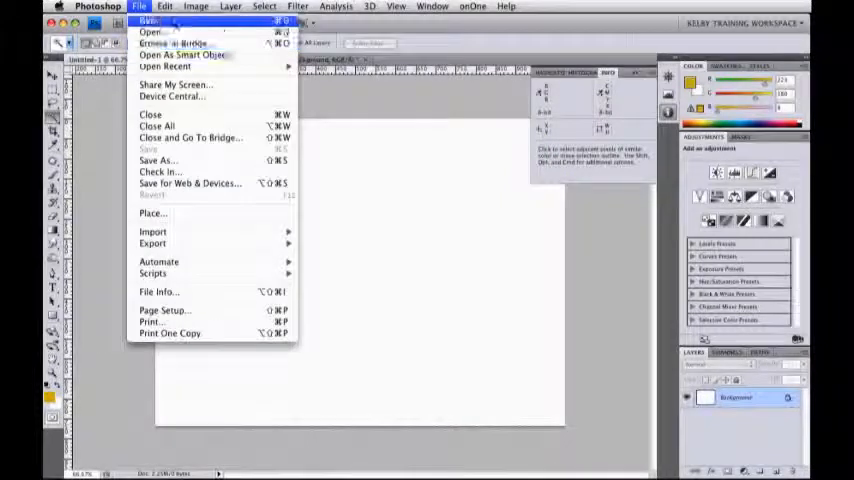
click(155, 20)
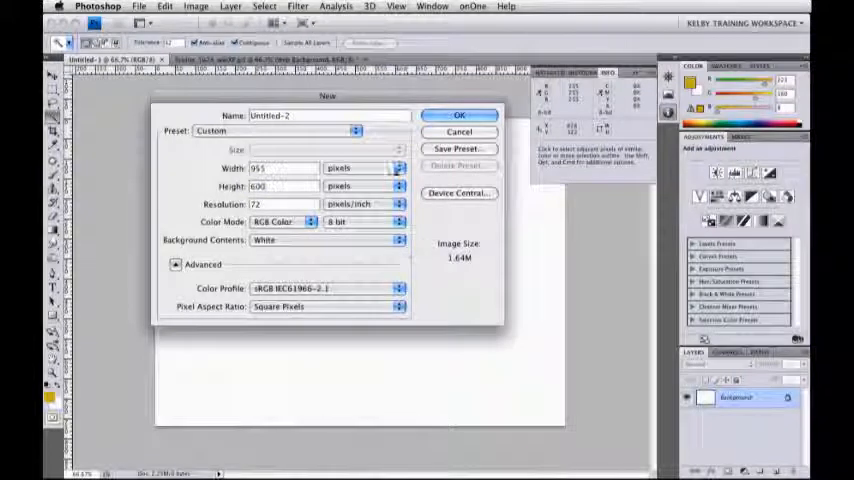
click(458, 148)
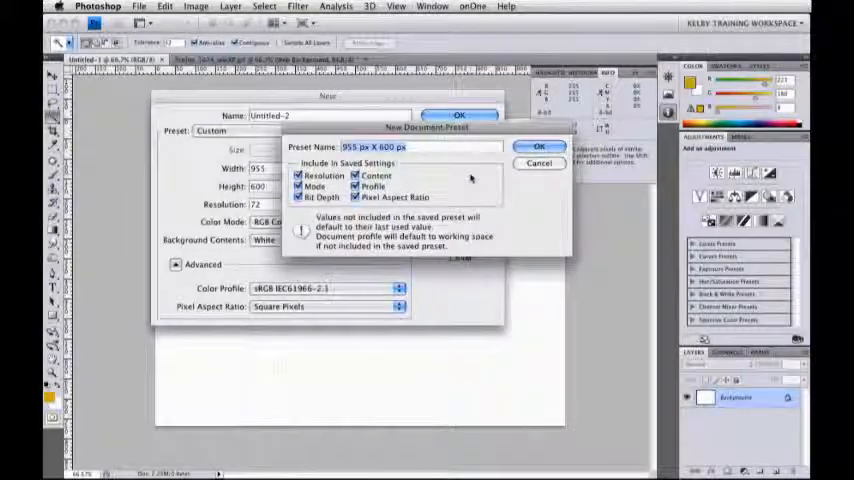
click(436, 147)
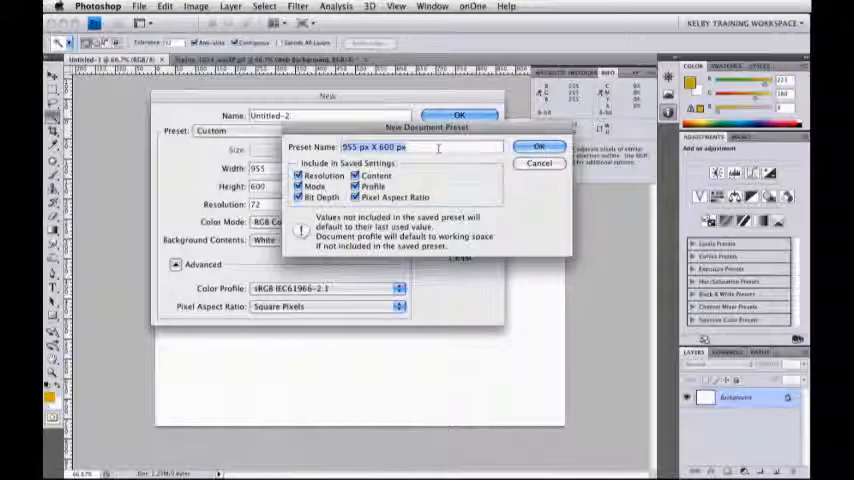
text(Ma)
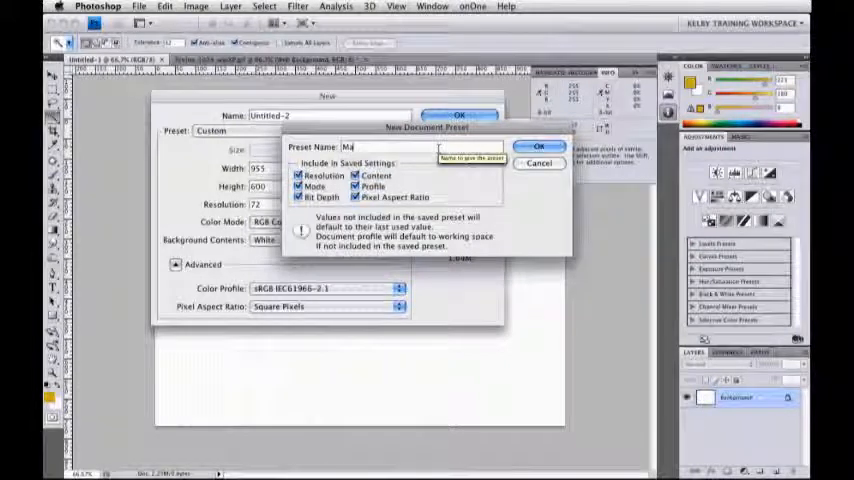